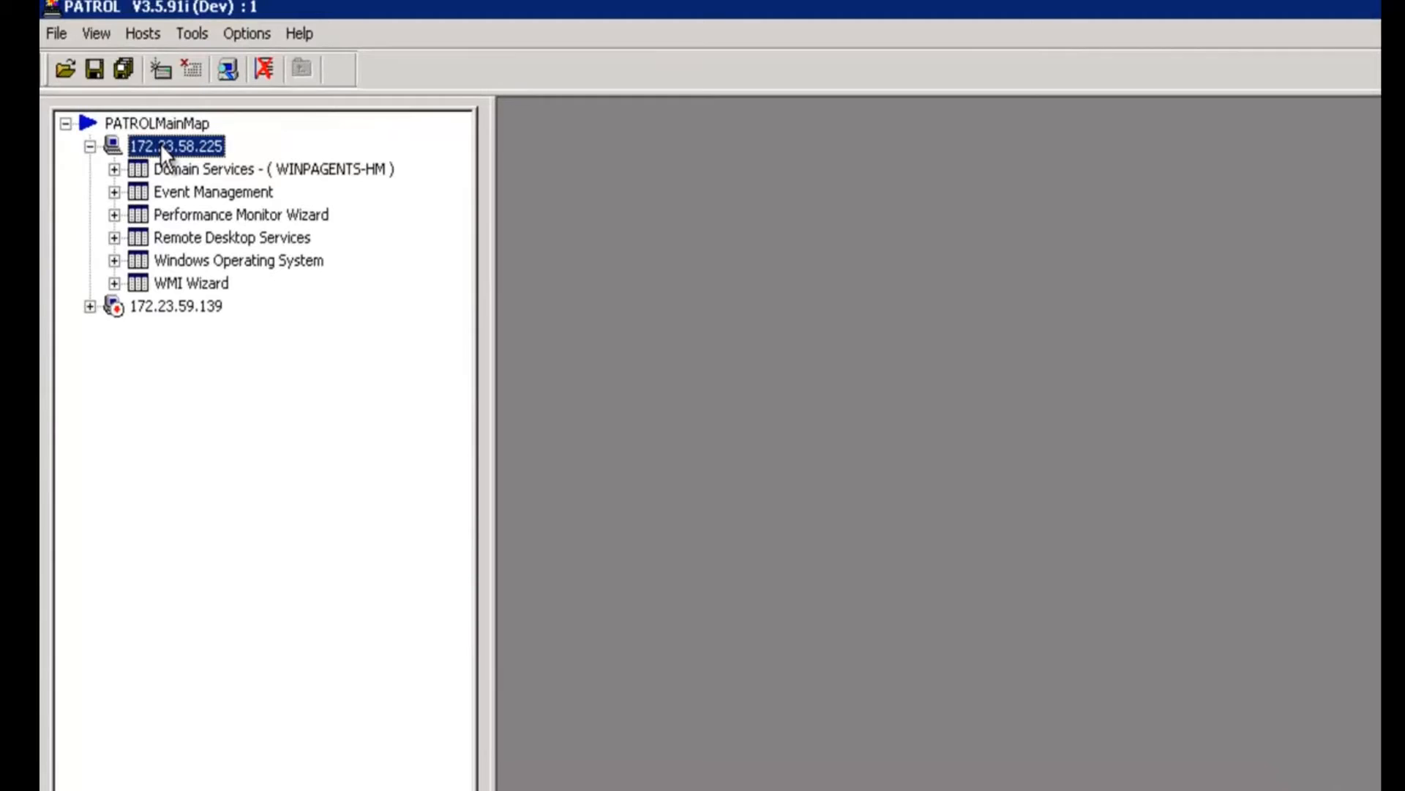
Open Configure Recovery Actions for host 172.23.58.225 and select PAWorkRateExecsMin Recovery Action.
right_click(177, 145)
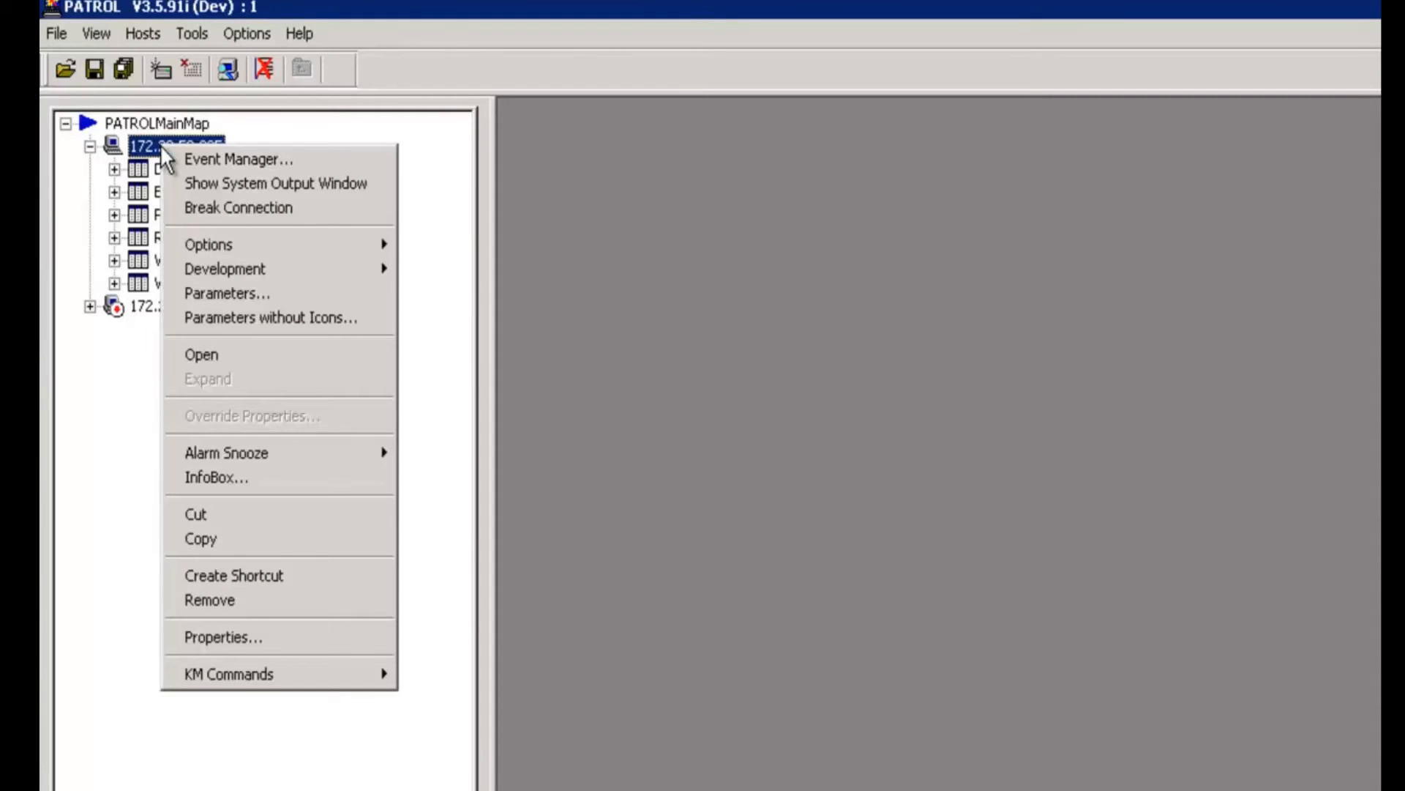
mouse_move(251, 686)
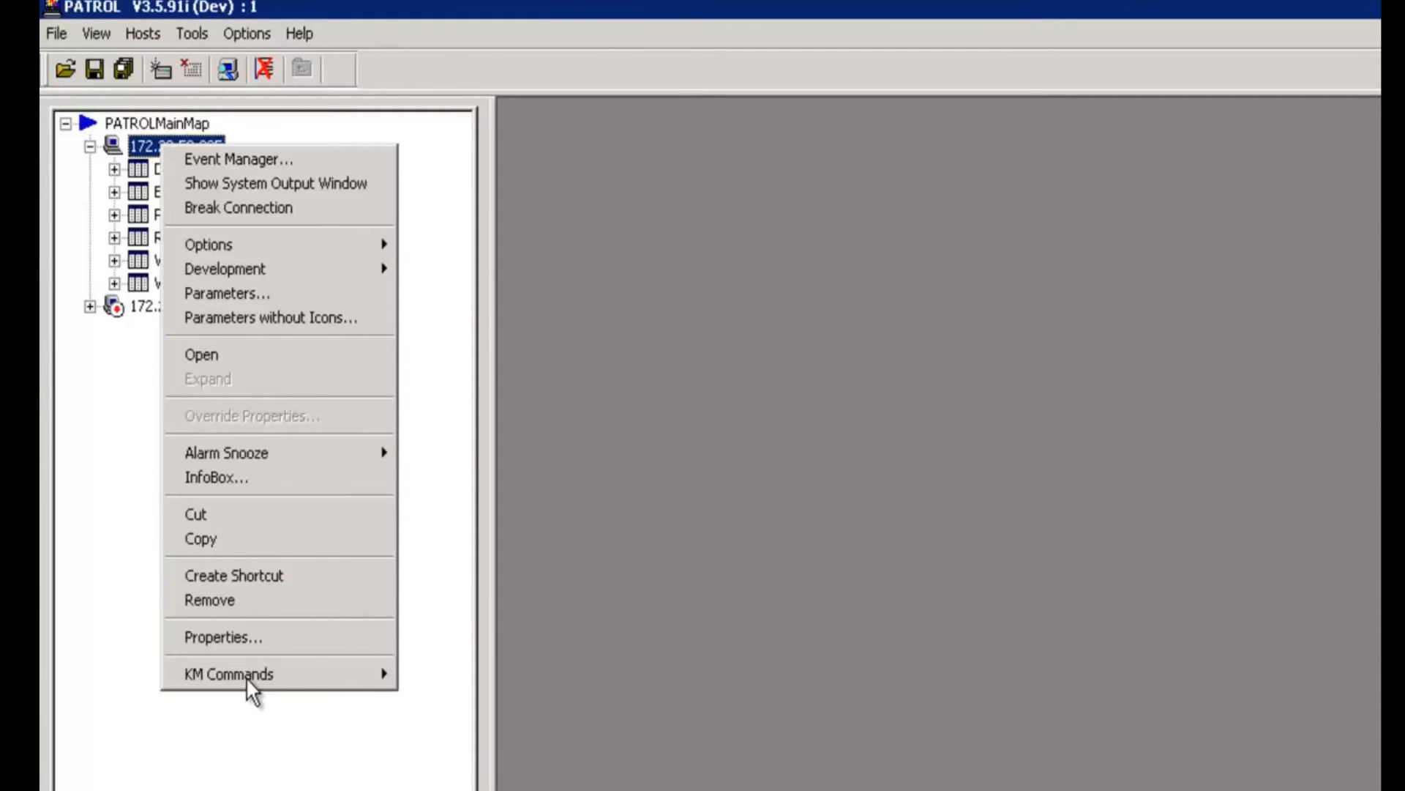
left_click(228, 674)
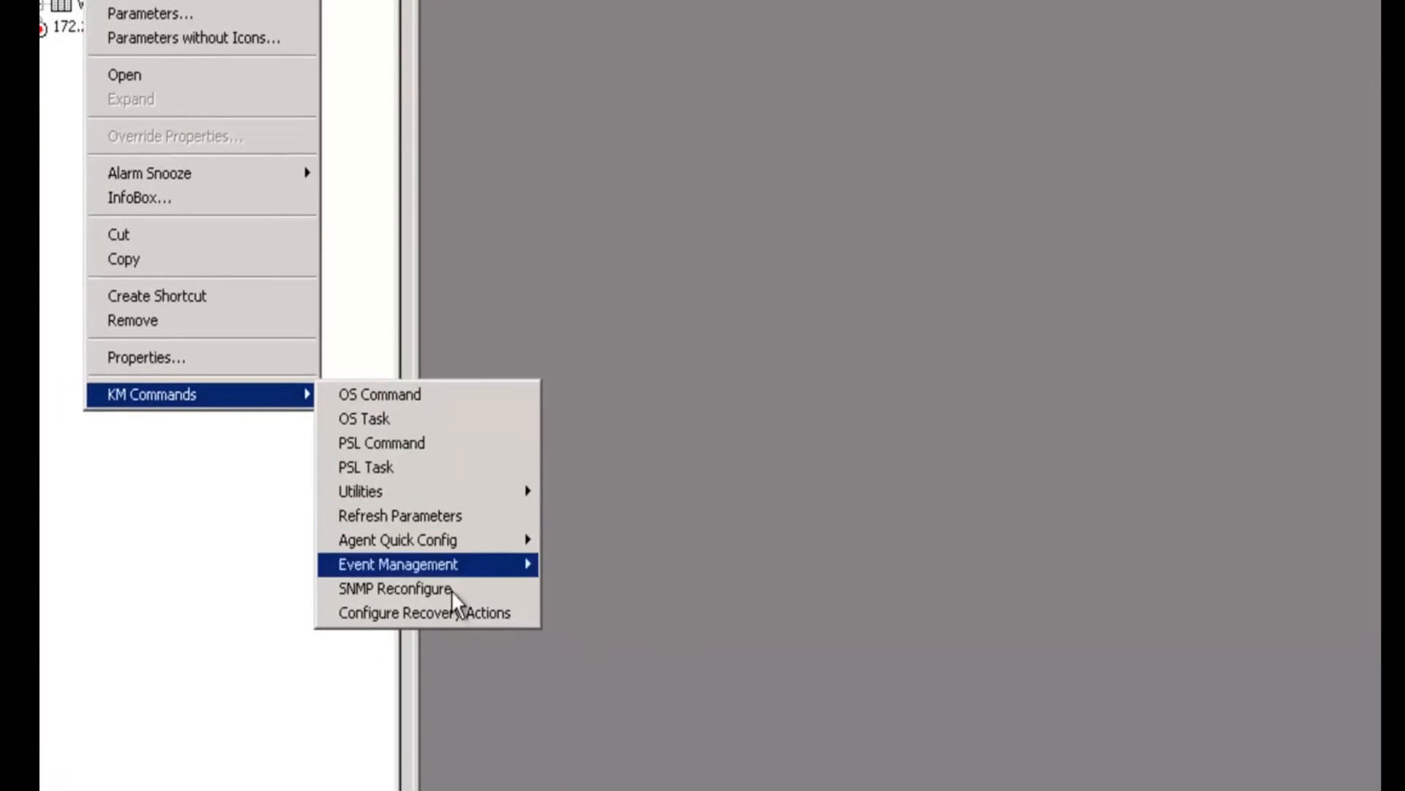
left_click(423, 612)
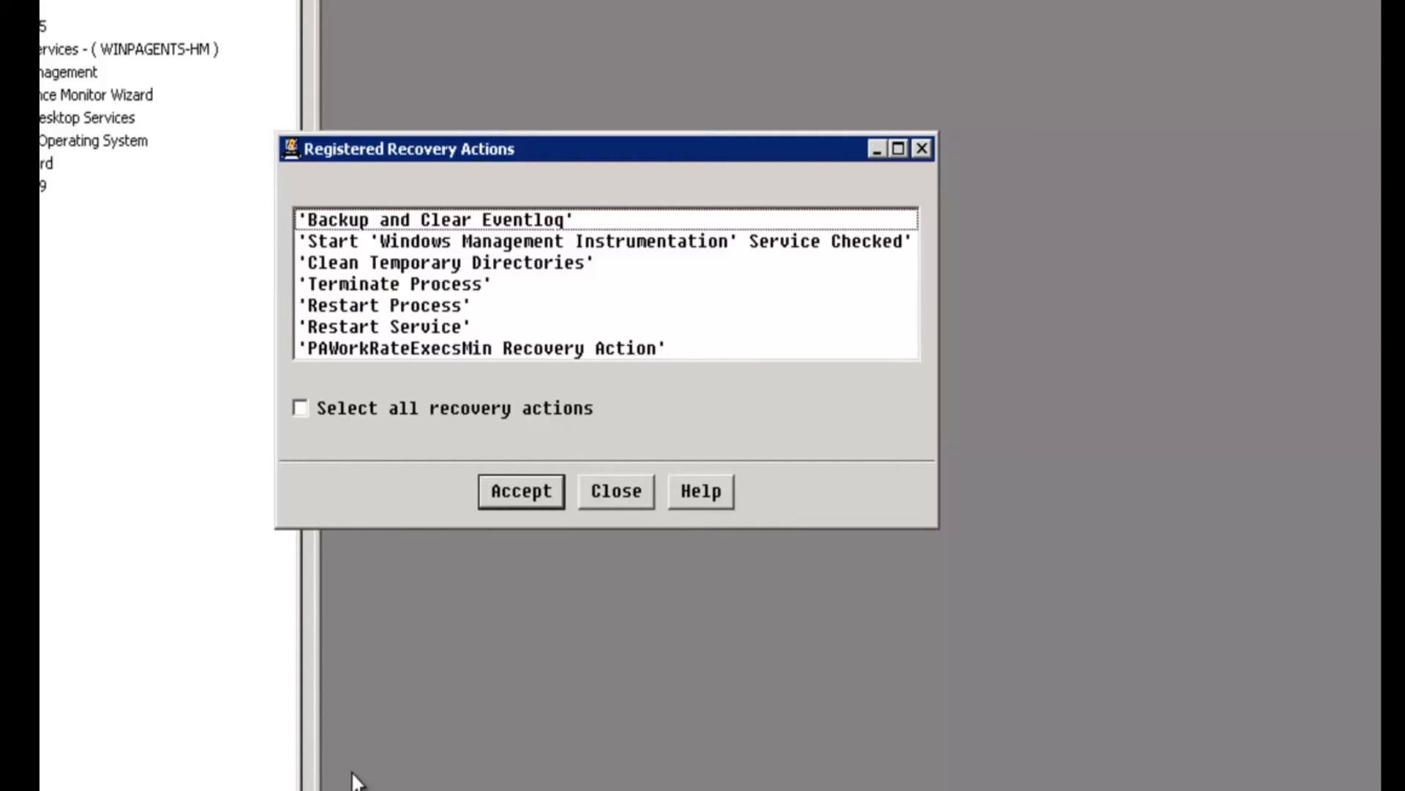
left_click(480, 348)
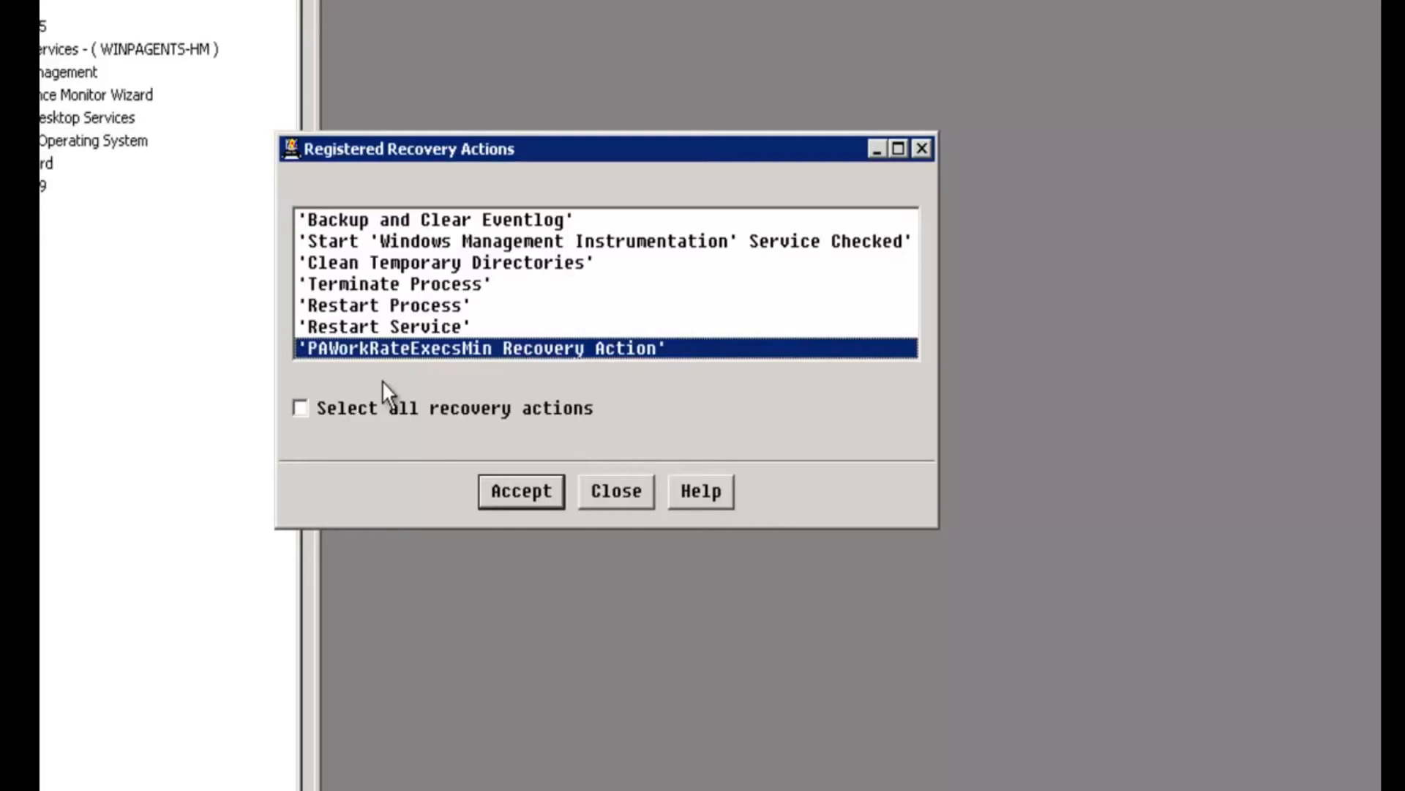
Accept PAWorkRateExecsMin Recovery Action to reach its PATROL_NT instance list.
left_click(519, 491)
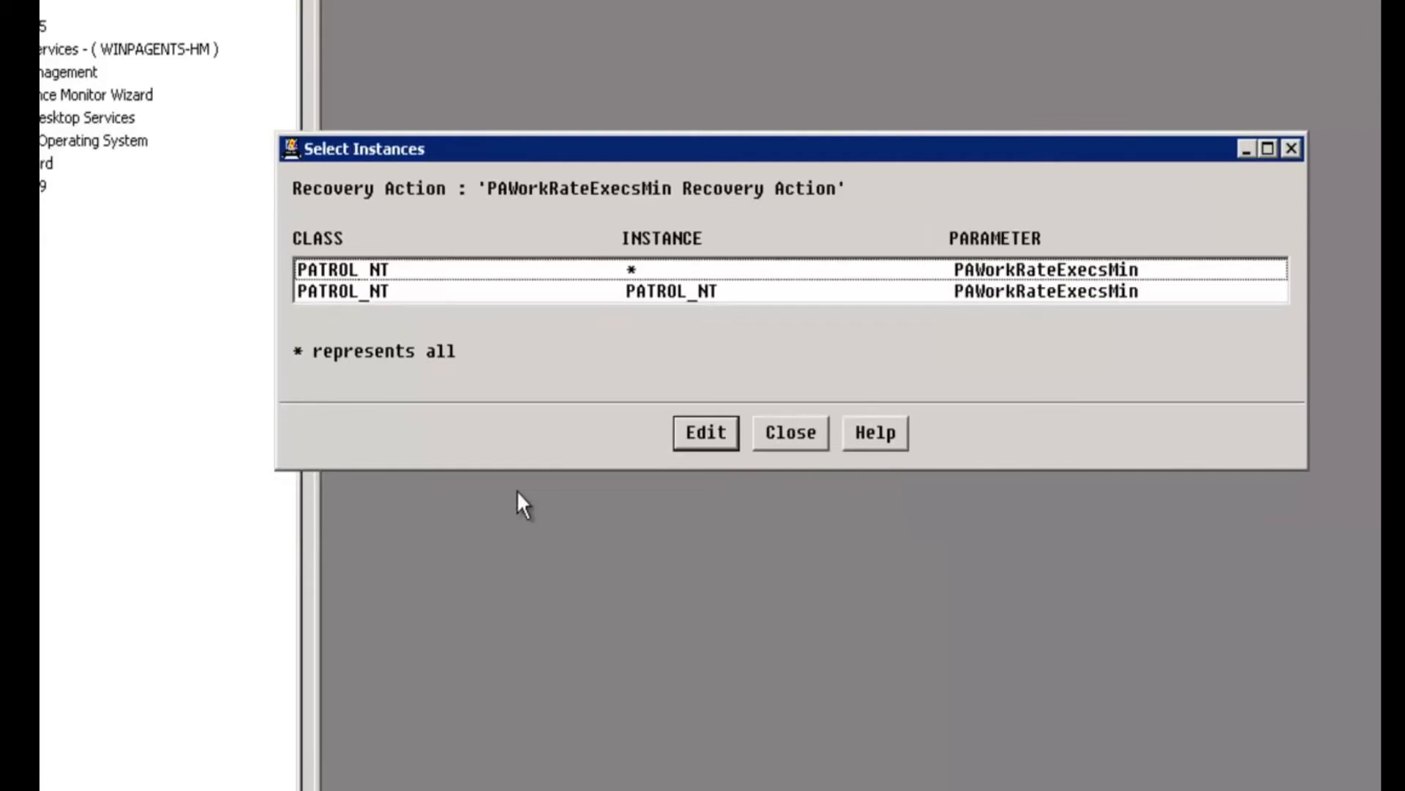
mouse_move(488, 290)
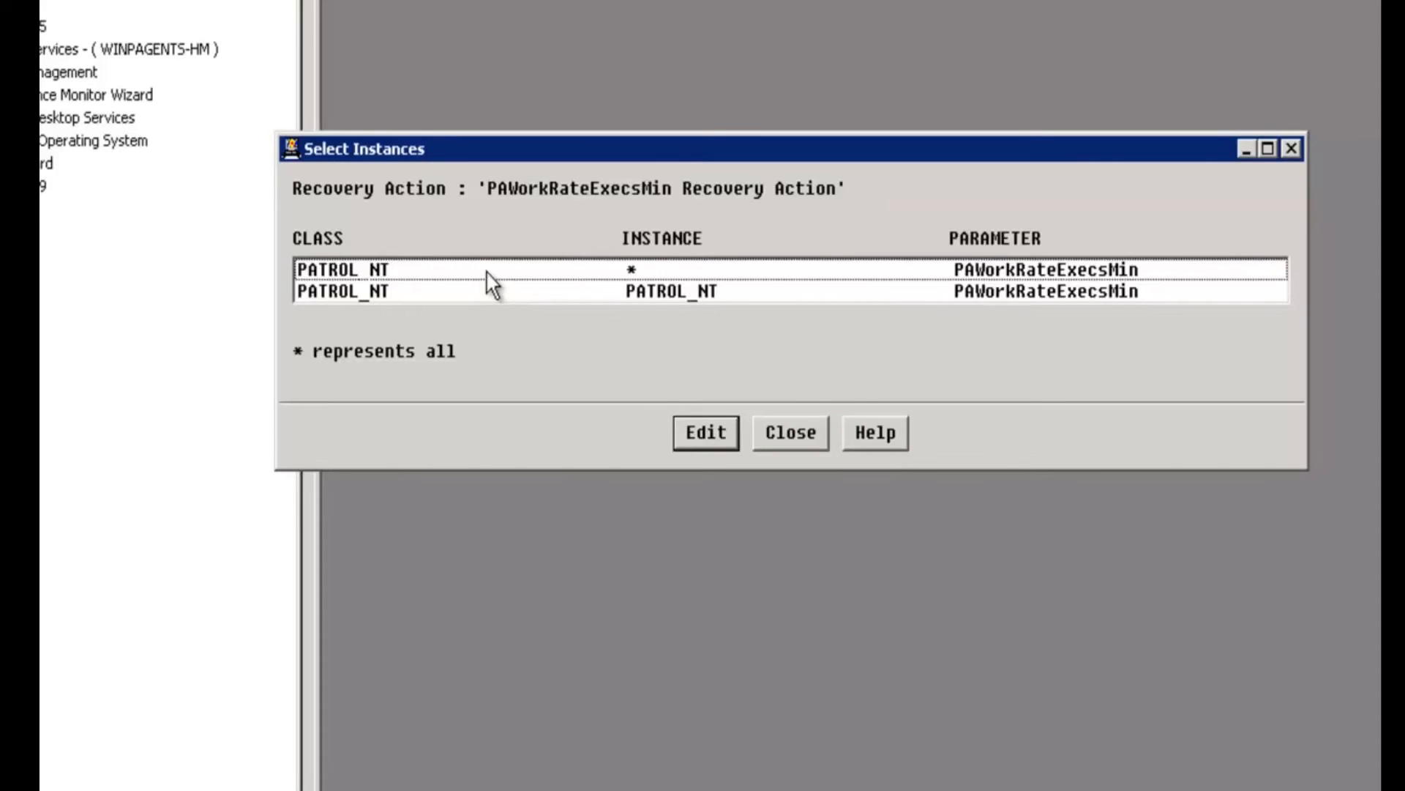
mouse_move(490, 291)
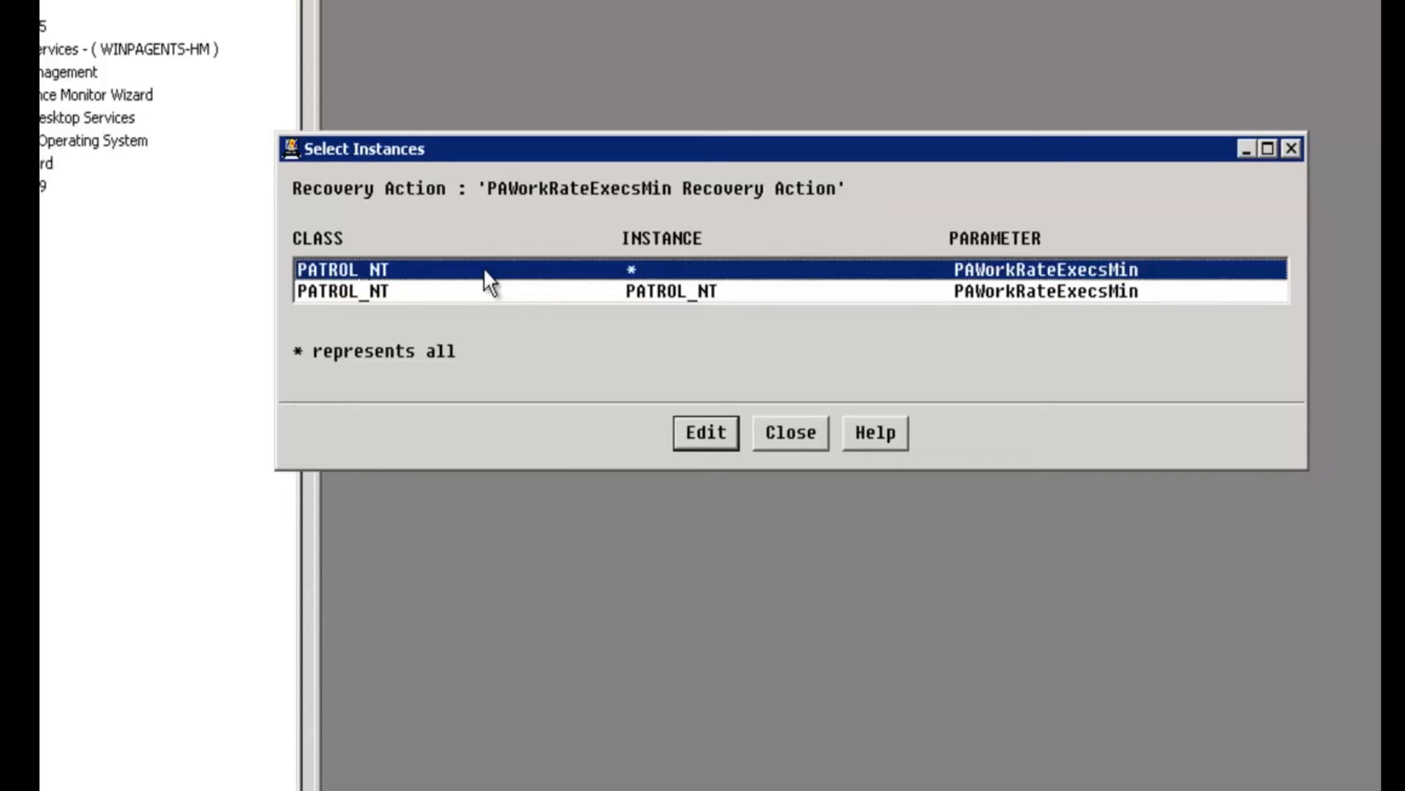
Edit the all-PATROL_NT-instances recovery action, set Mode to 'Do not execute', and accept.
left_click(704, 432)
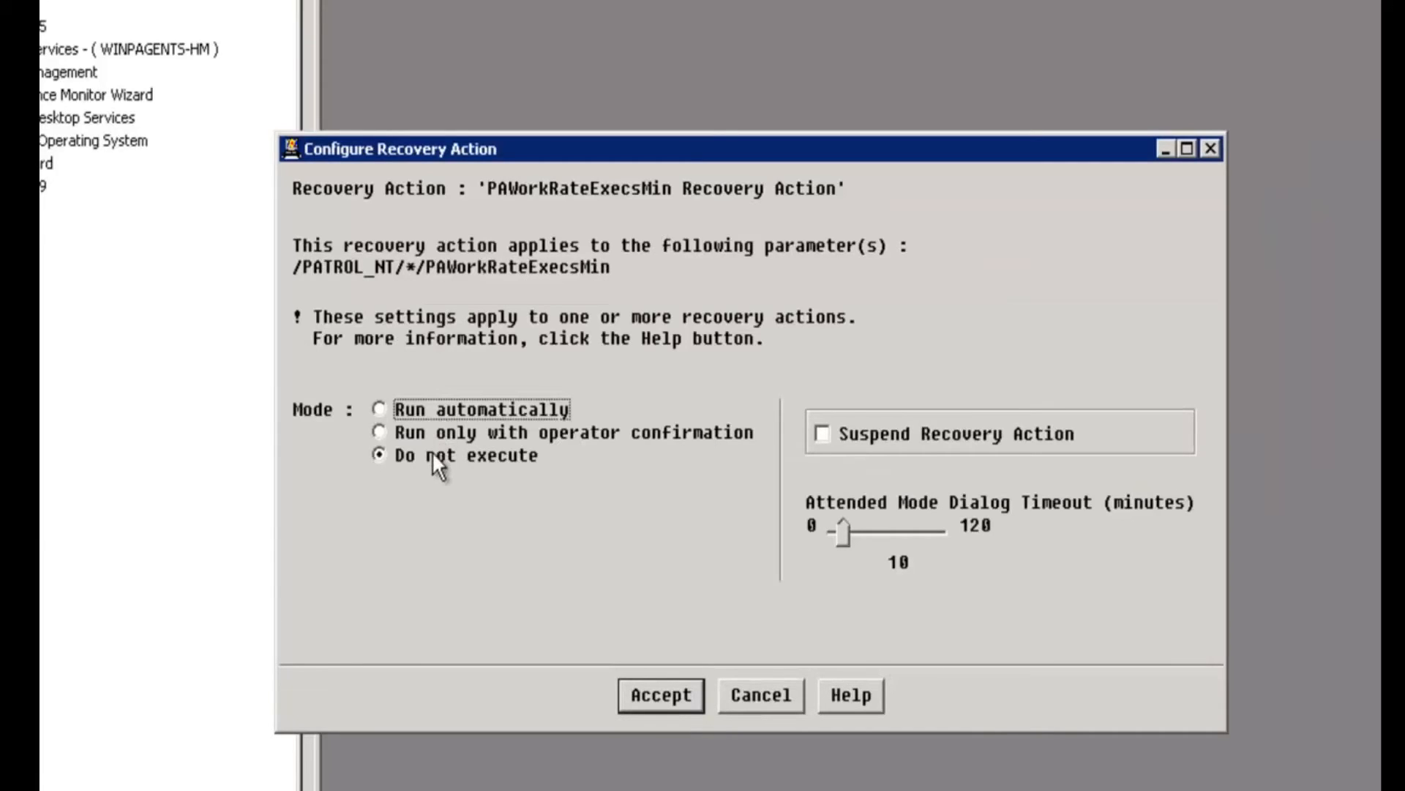
left_click(379, 408)
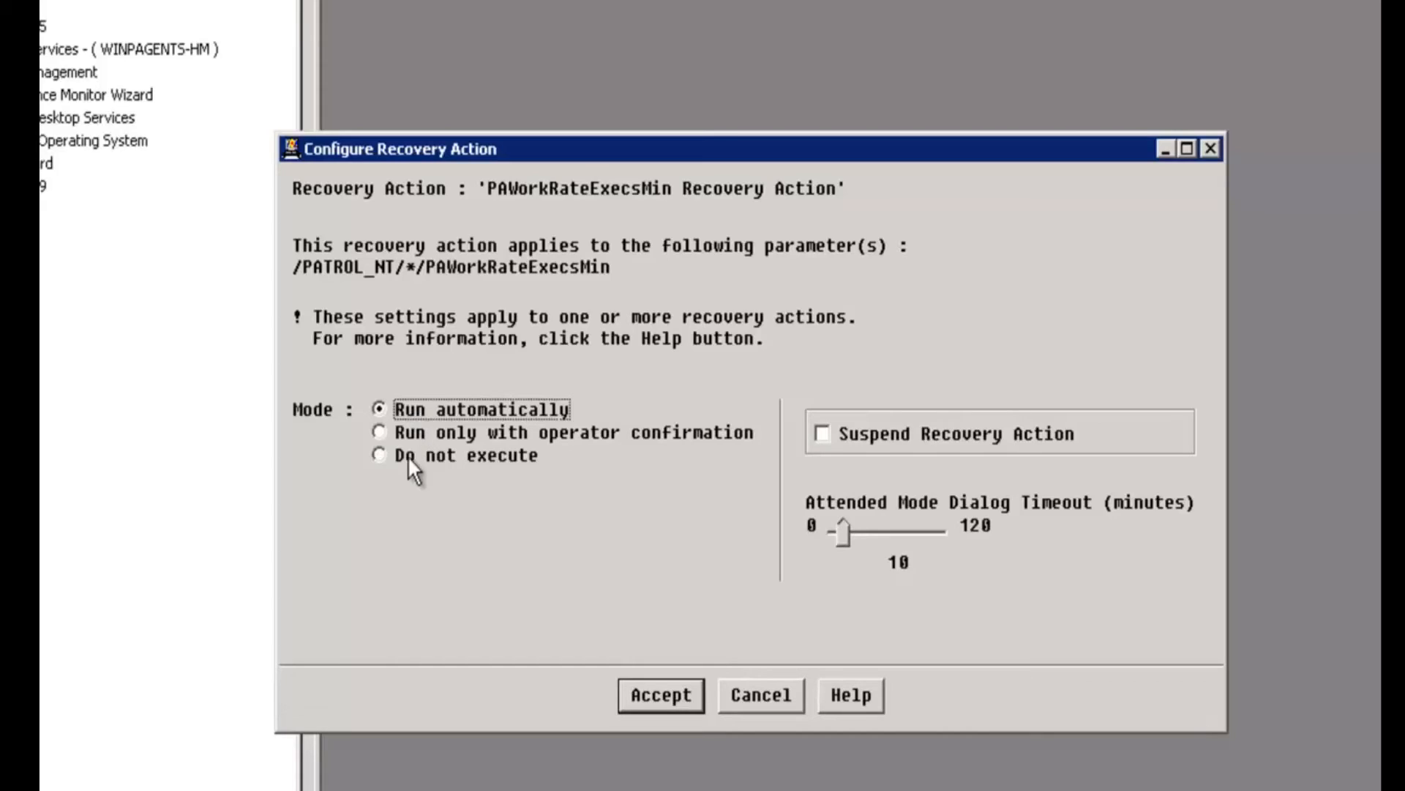
left_click(380, 455)
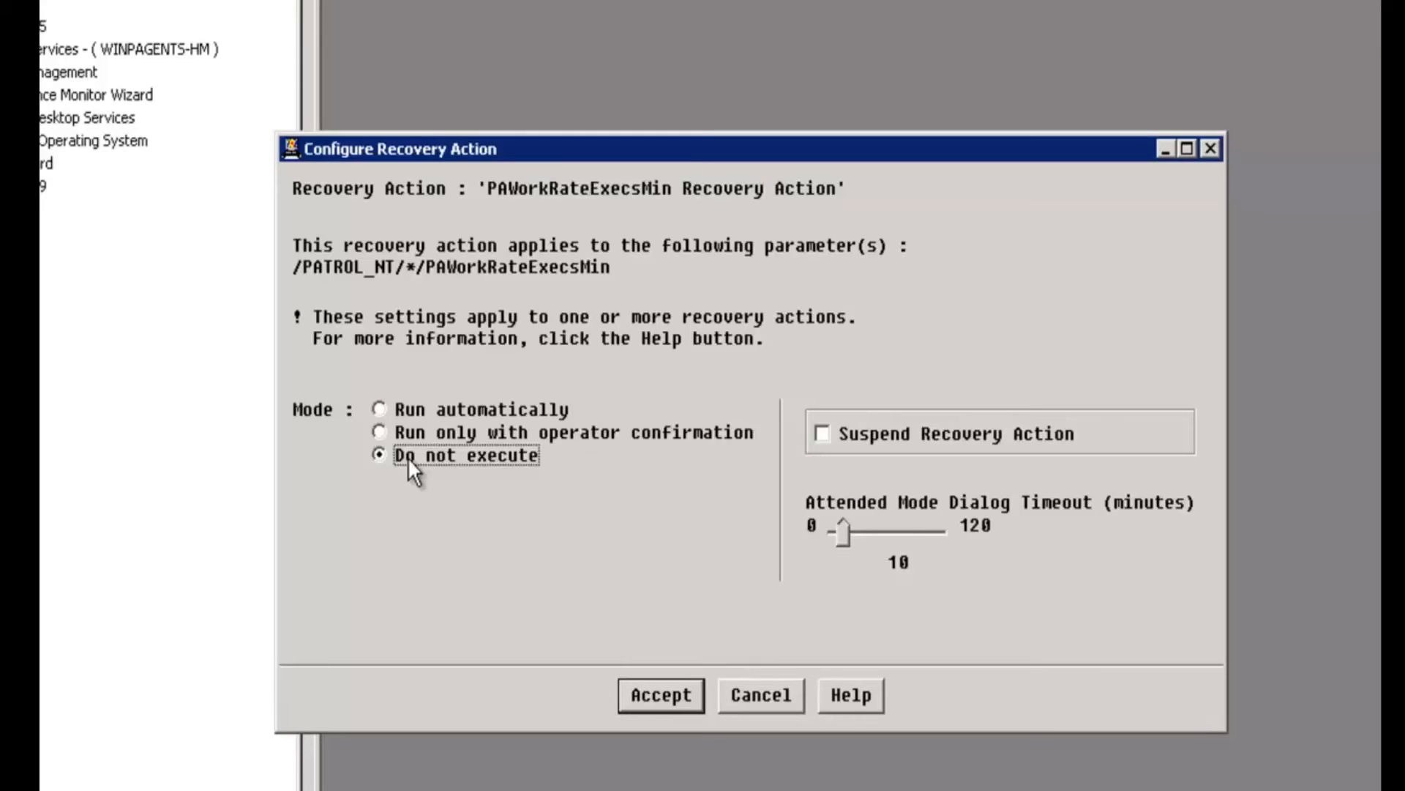
left_click(660, 694)
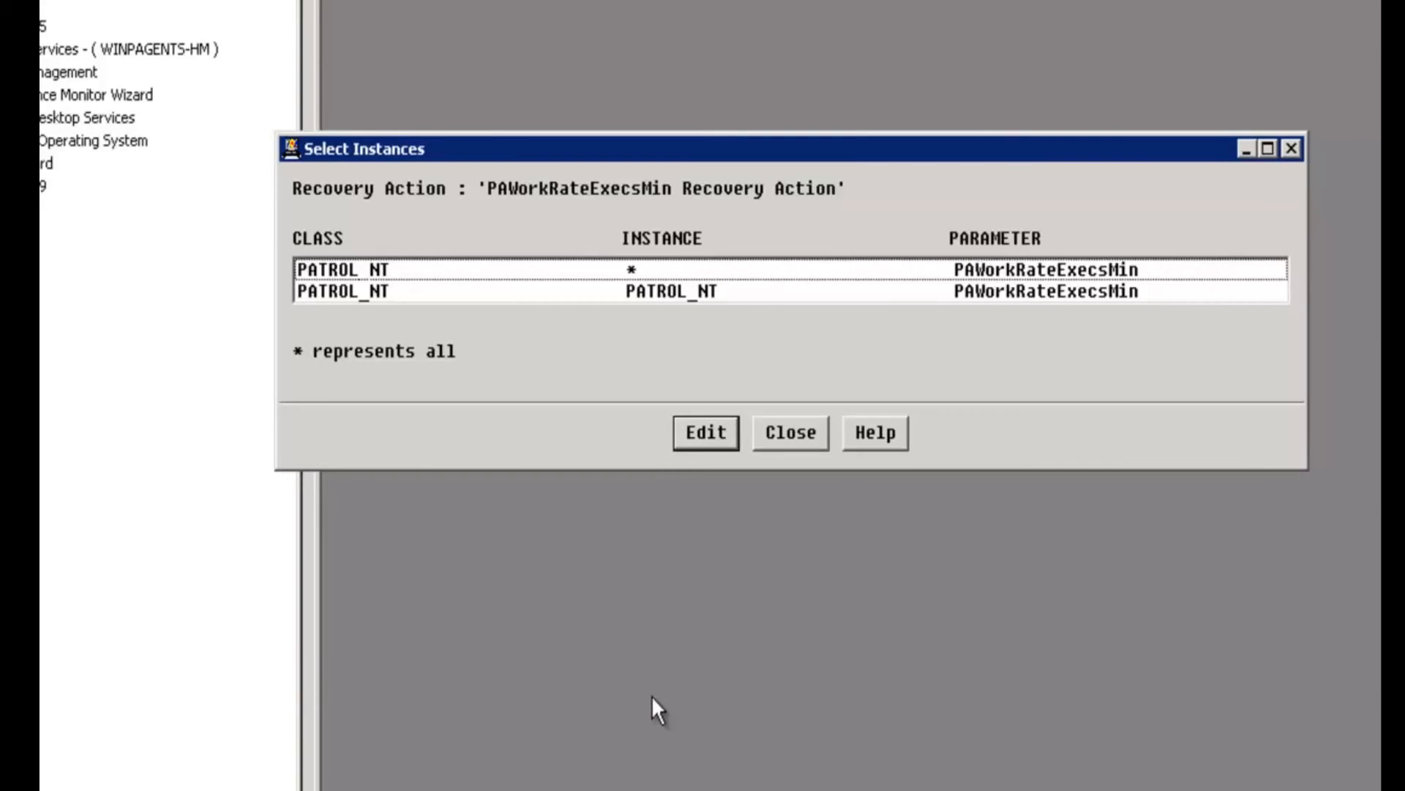
mouse_move(717, 495)
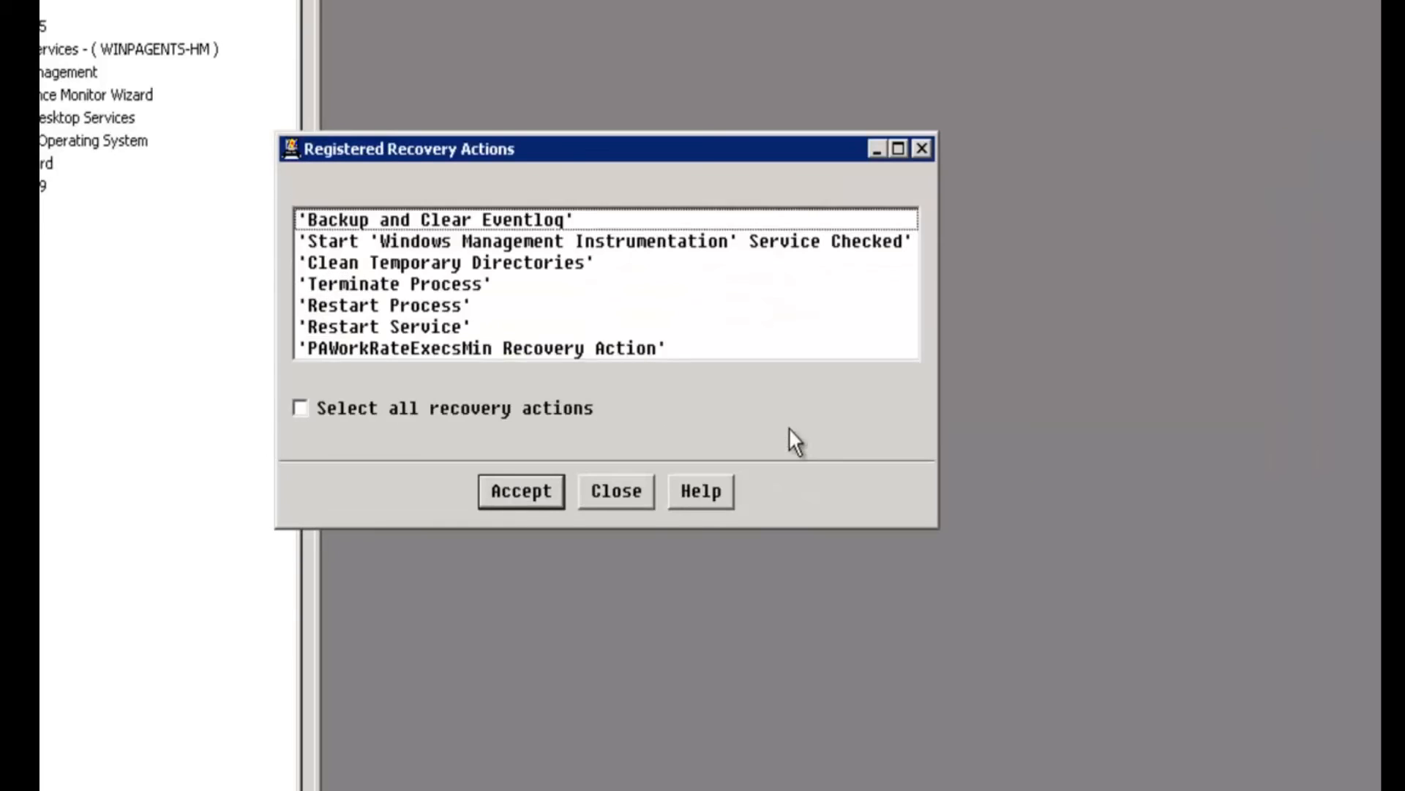
Close the Registered Recovery Actions list.
left_click(615, 491)
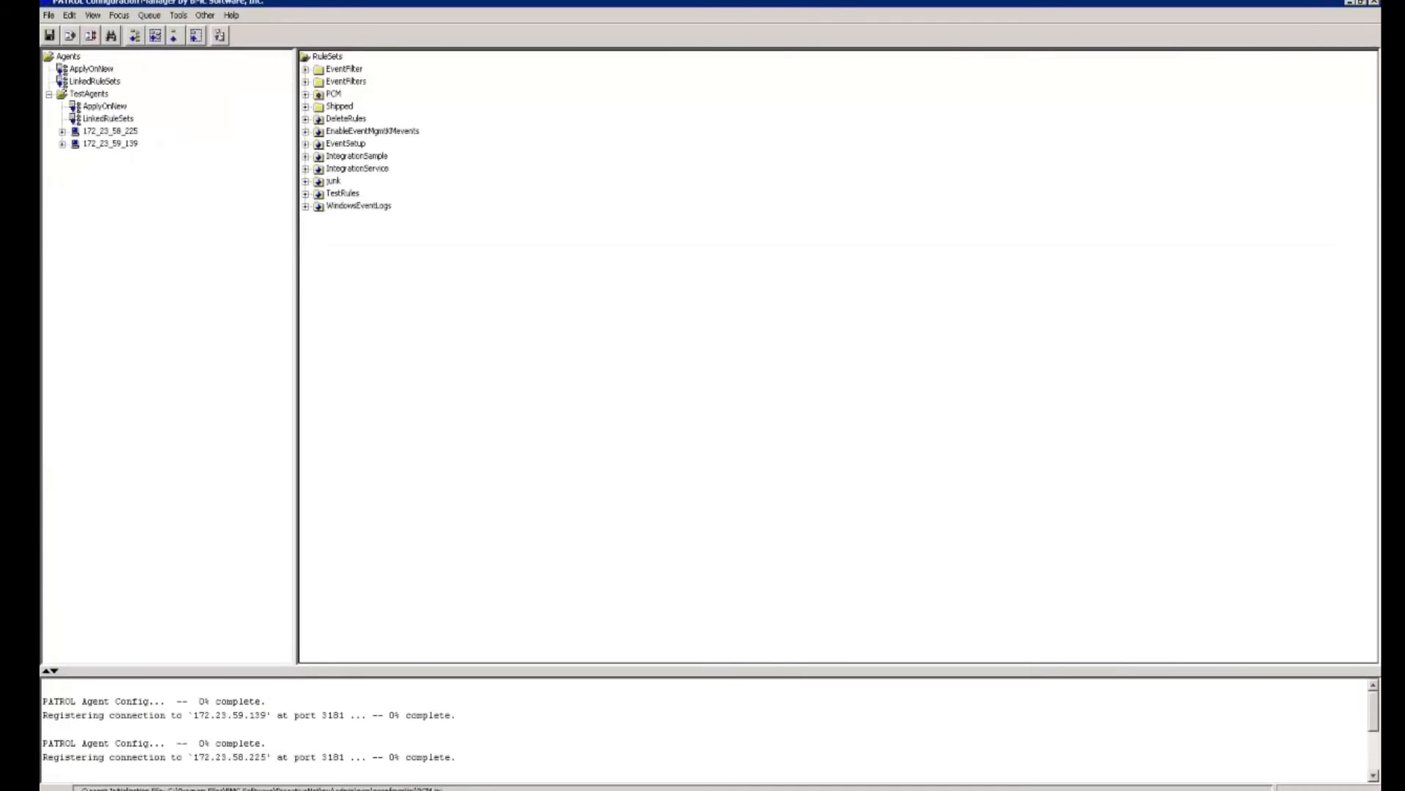
Run Configuration > Get on agent 172_23_58_225 and dismiss the Job Status report.
left_click(125, 132)
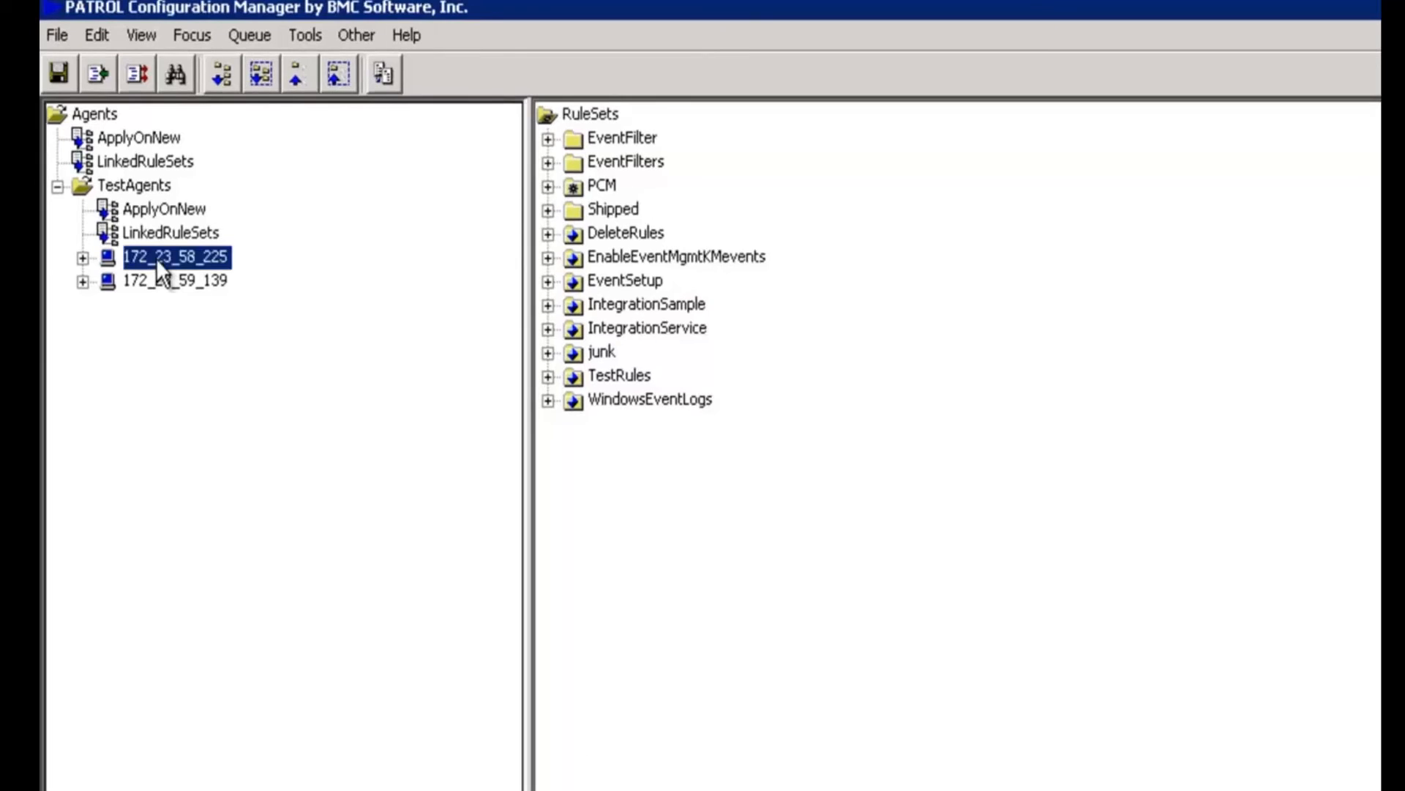
right_click(176, 257)
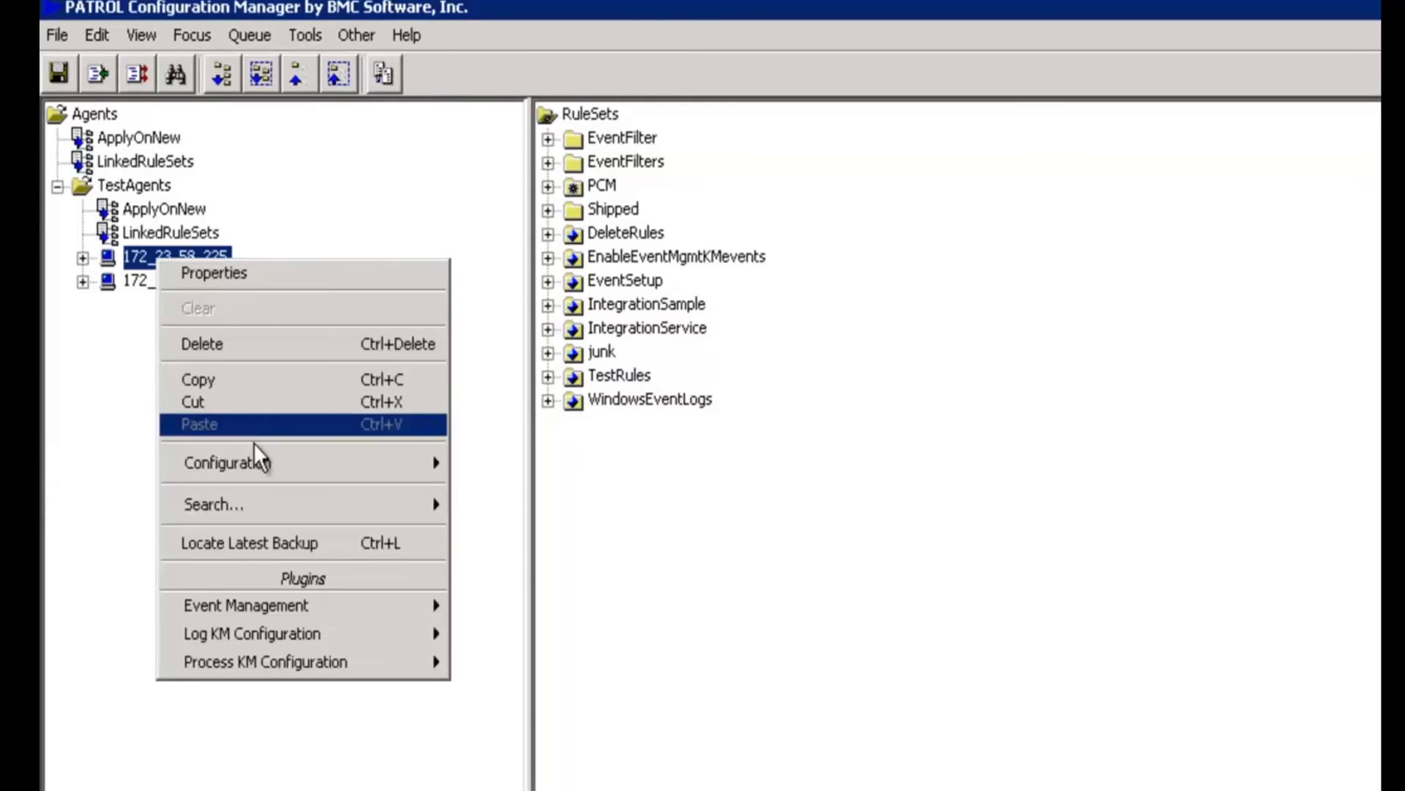
left_click(228, 462)
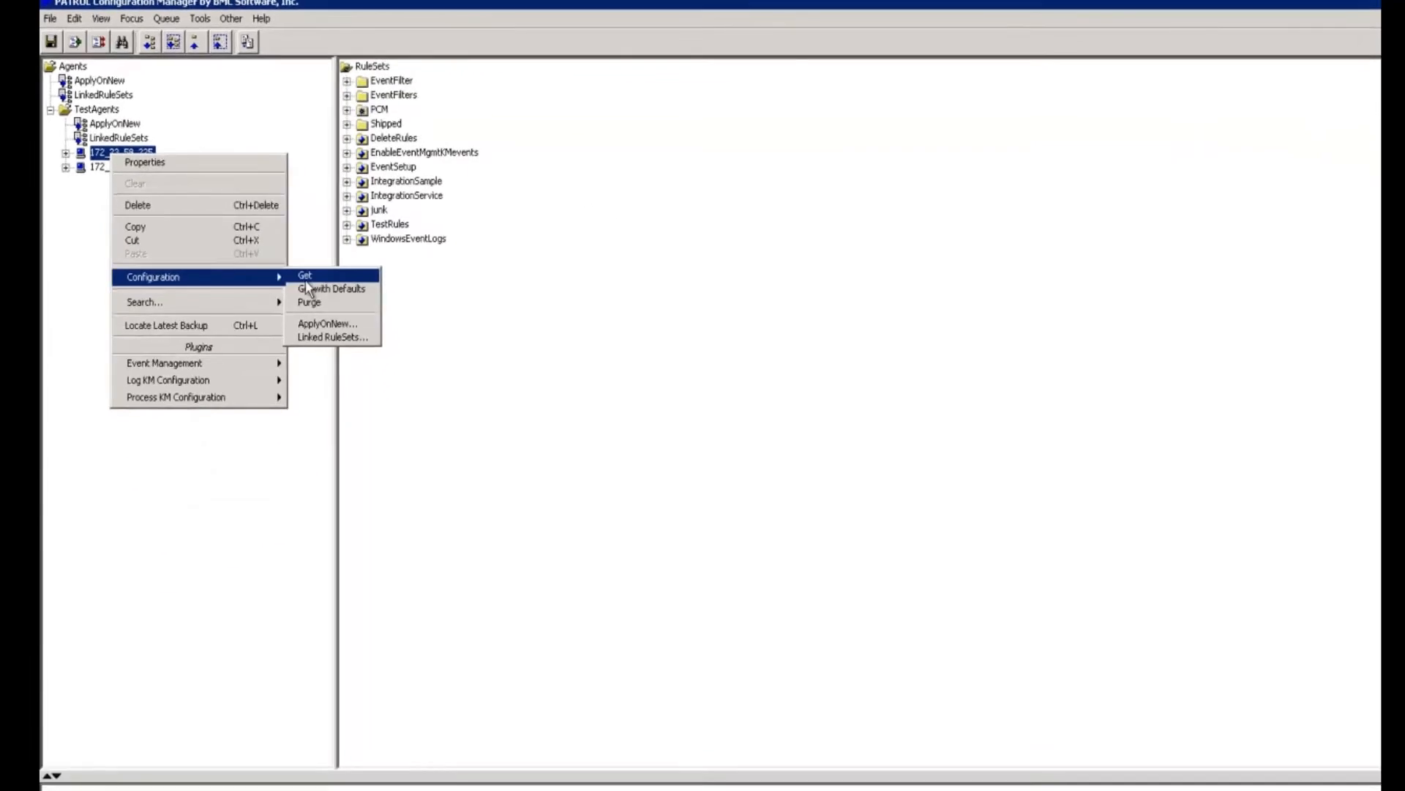
left_click(304, 274)
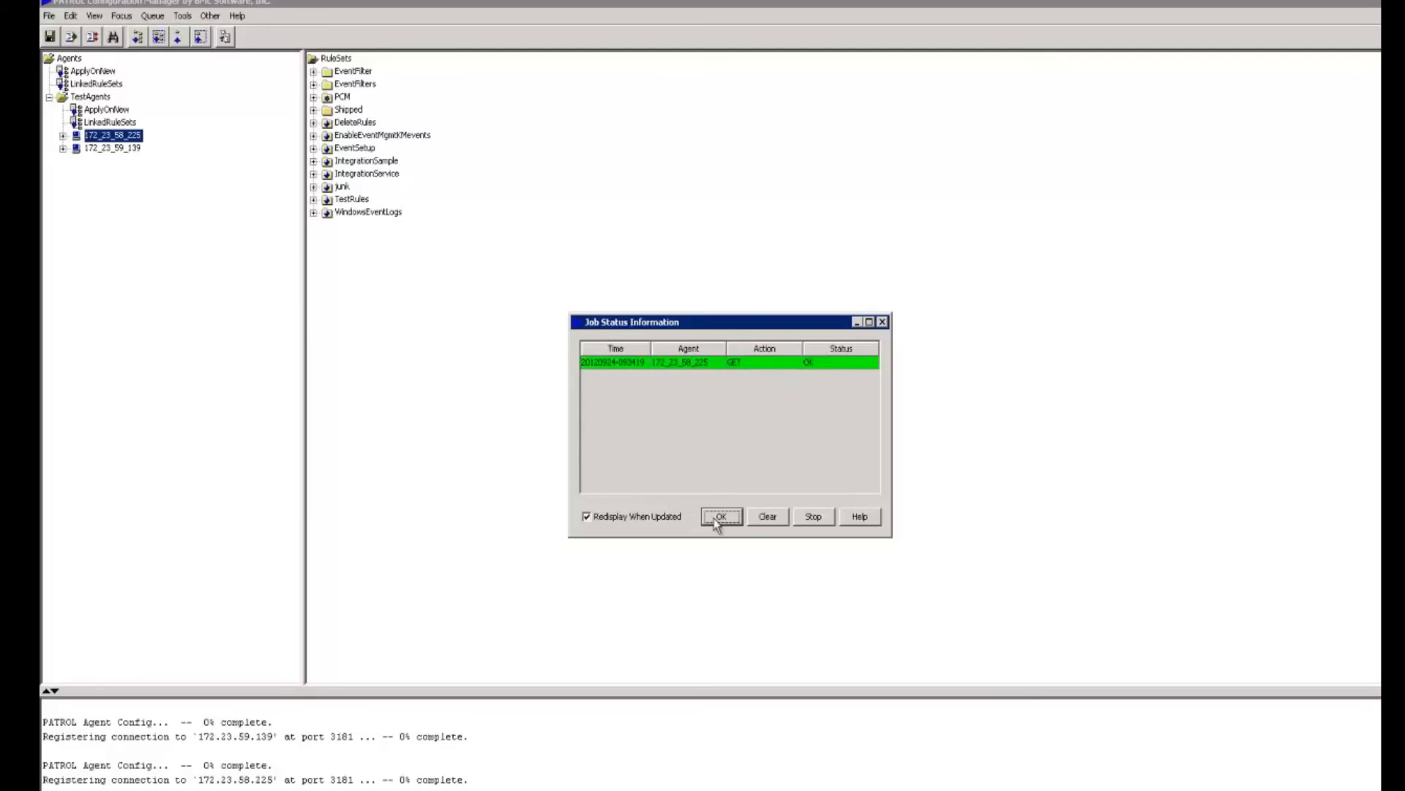
left_click(722, 516)
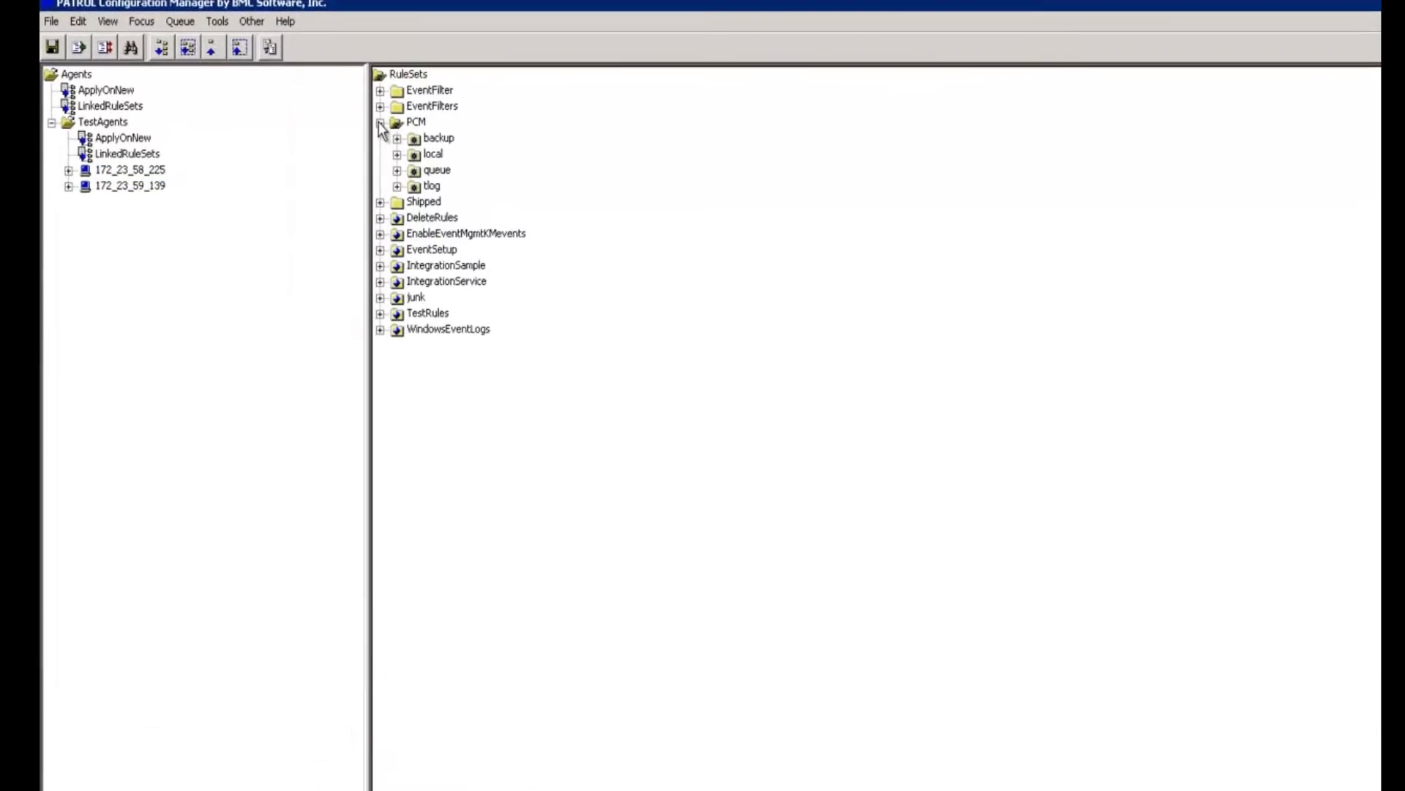
Expand RuleSets > PCM > backup > 172_23_58_225 to show the agent's backups.
left_click(397, 138)
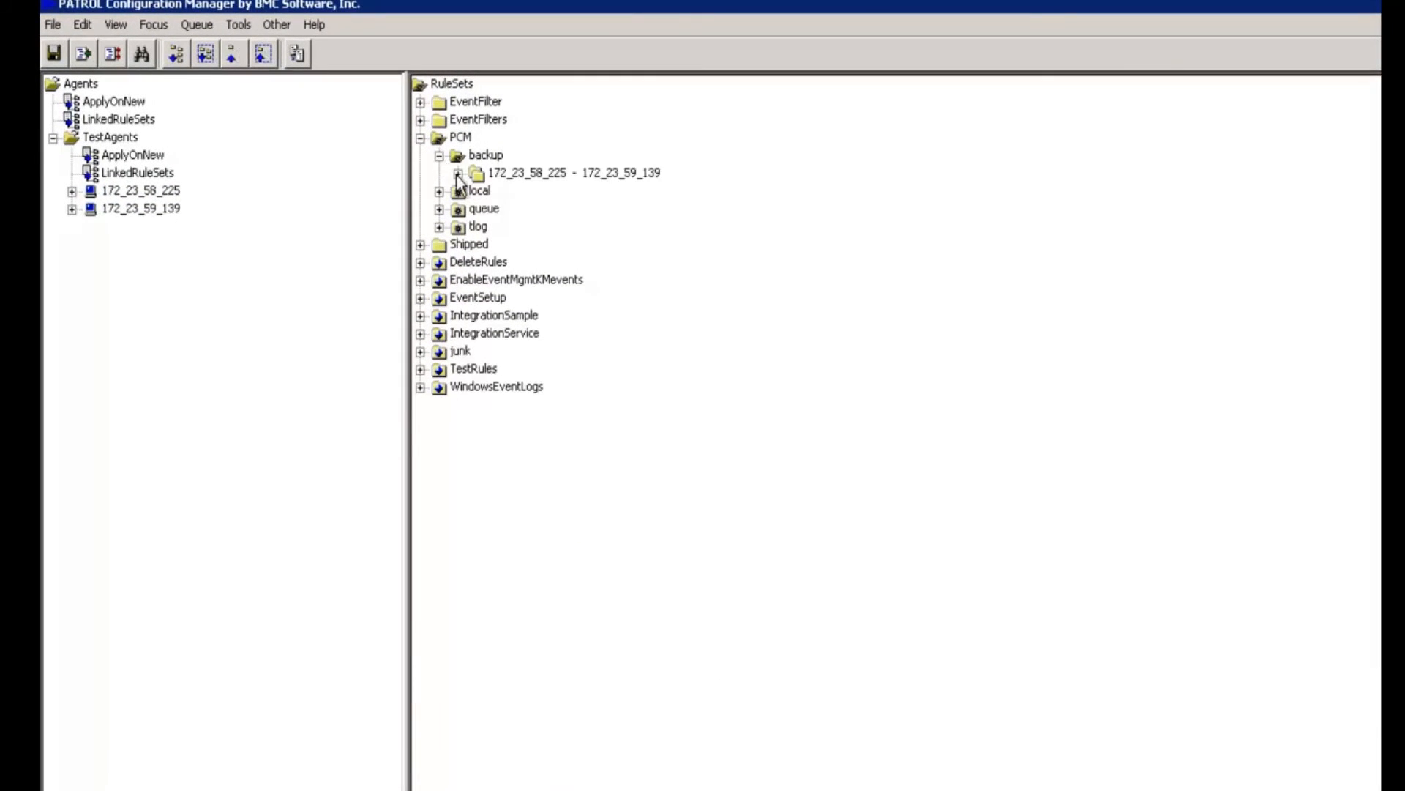
left_click(459, 172)
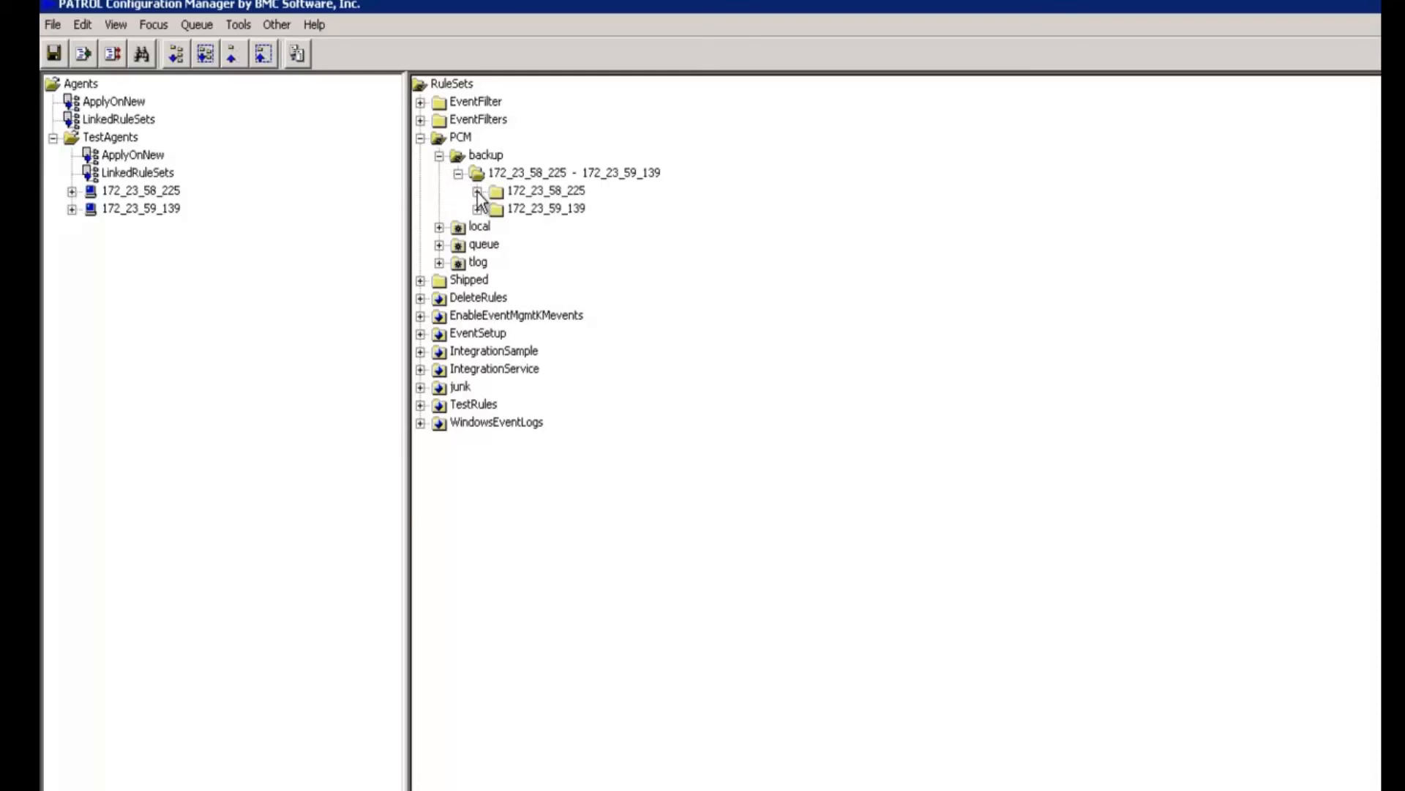
left_click(479, 191)
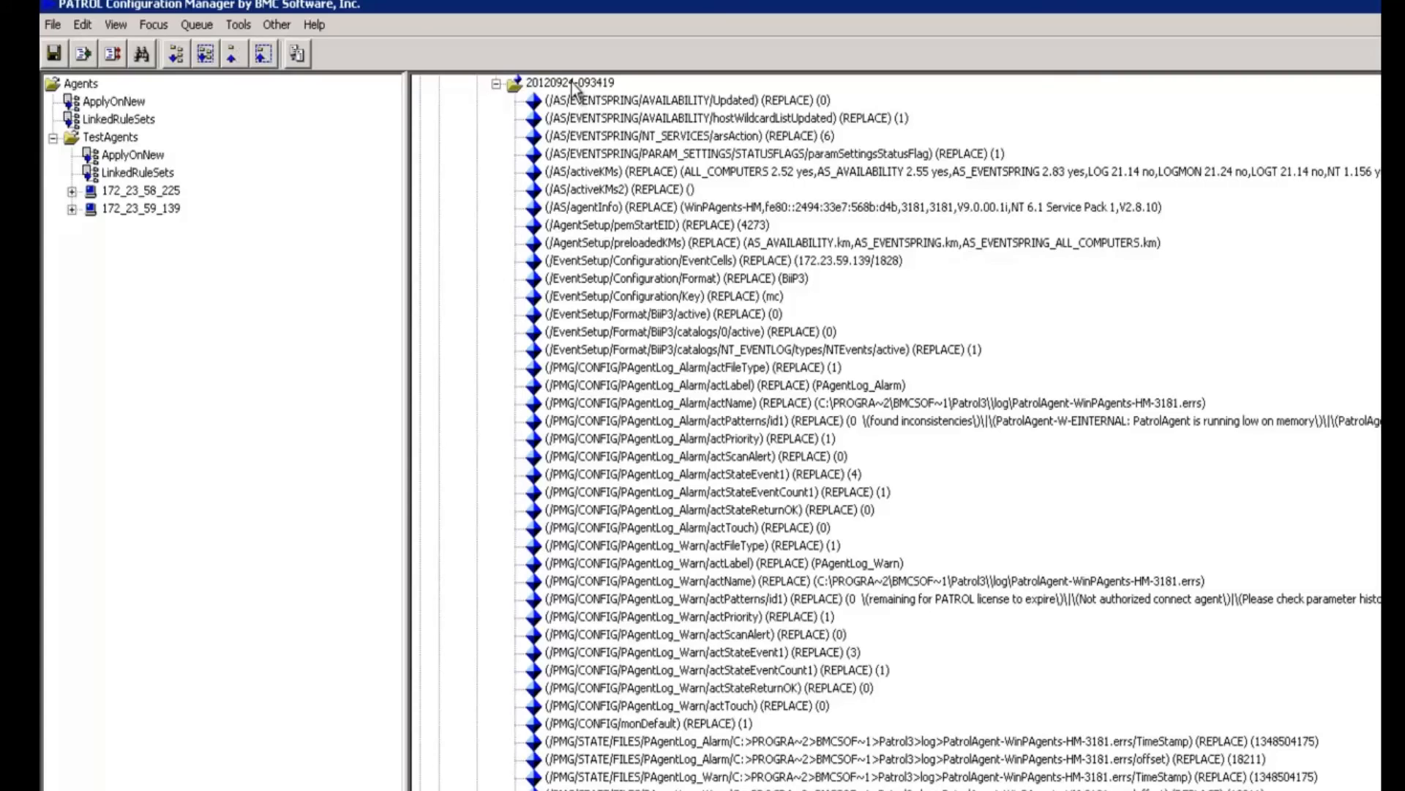
mouse_move(592, 105)
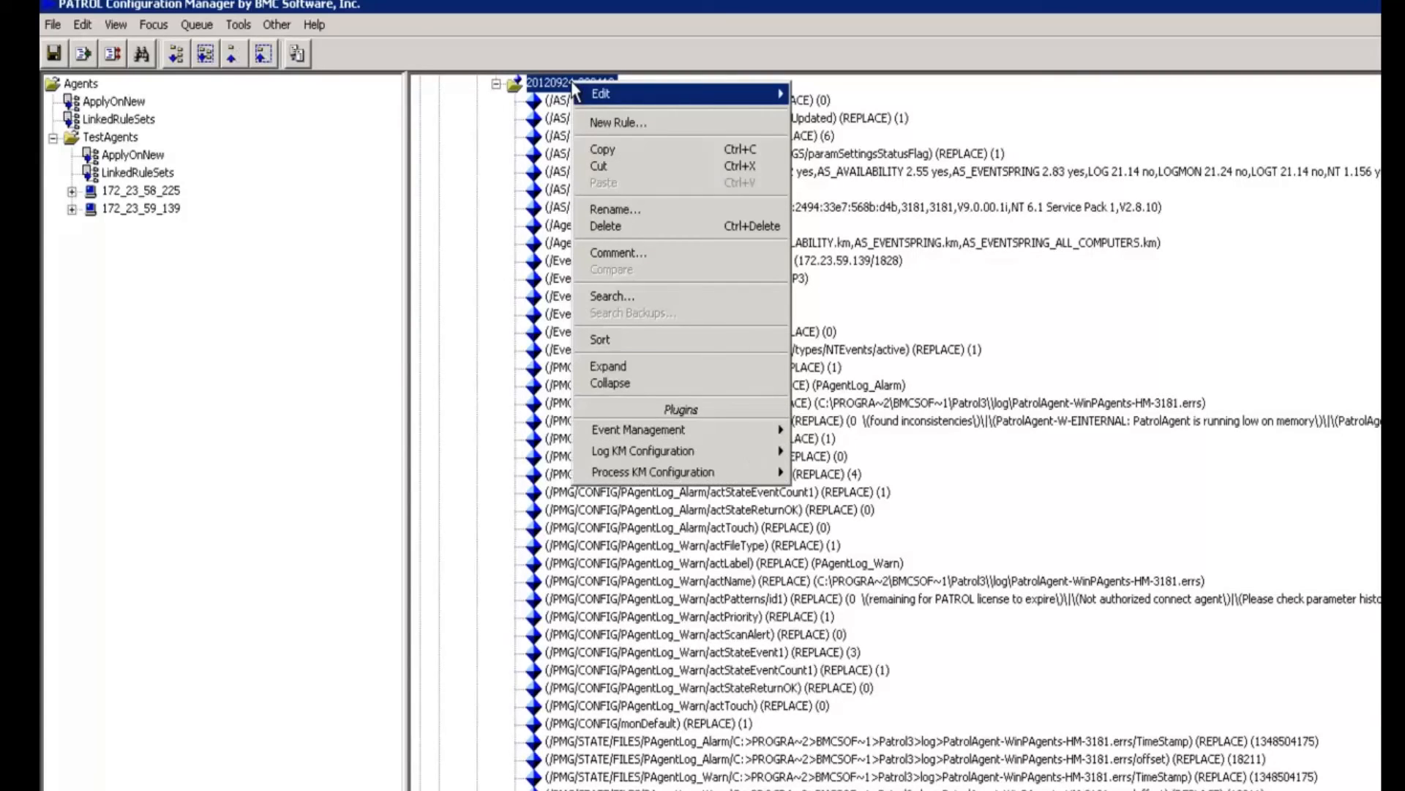
left_click(612, 296)
type("workrate")
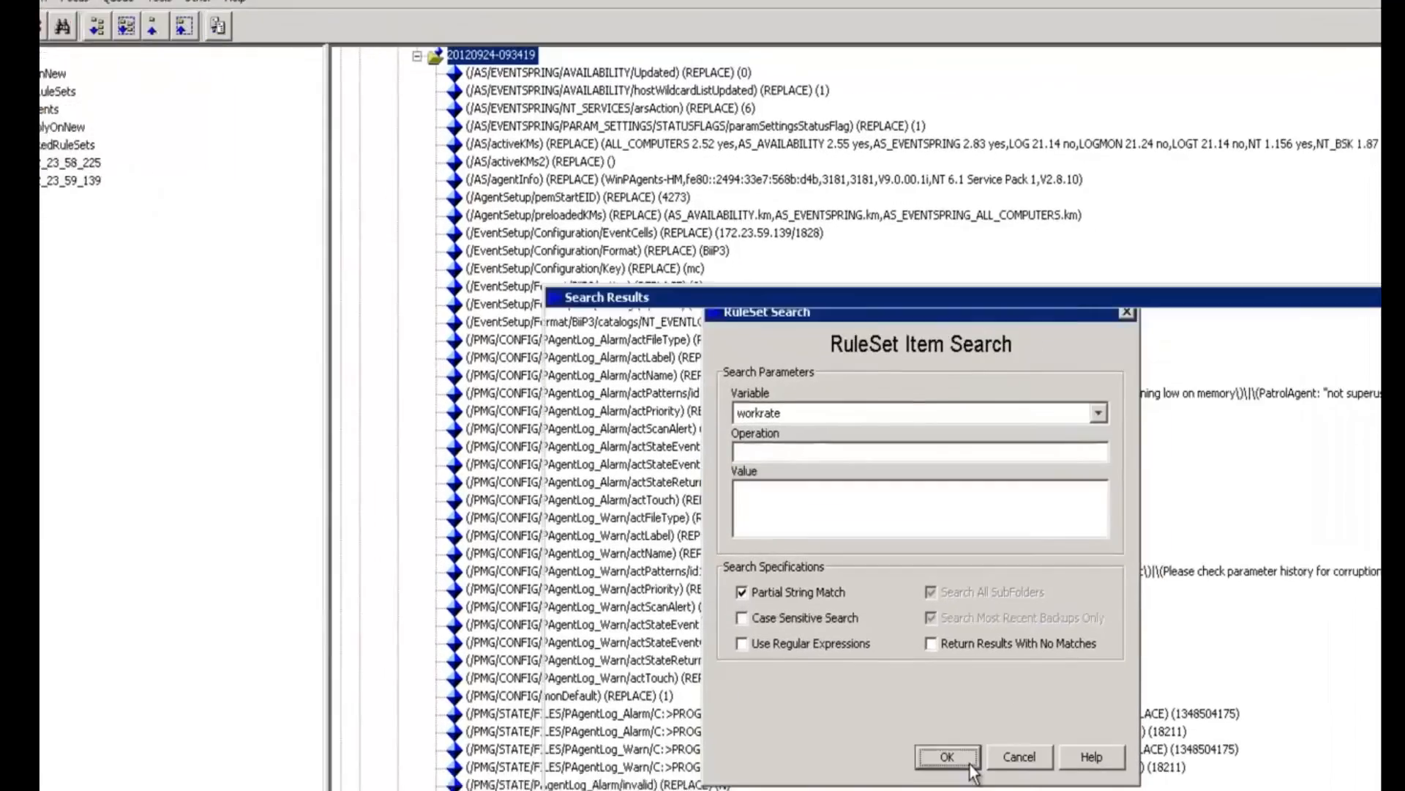
left_click(946, 756)
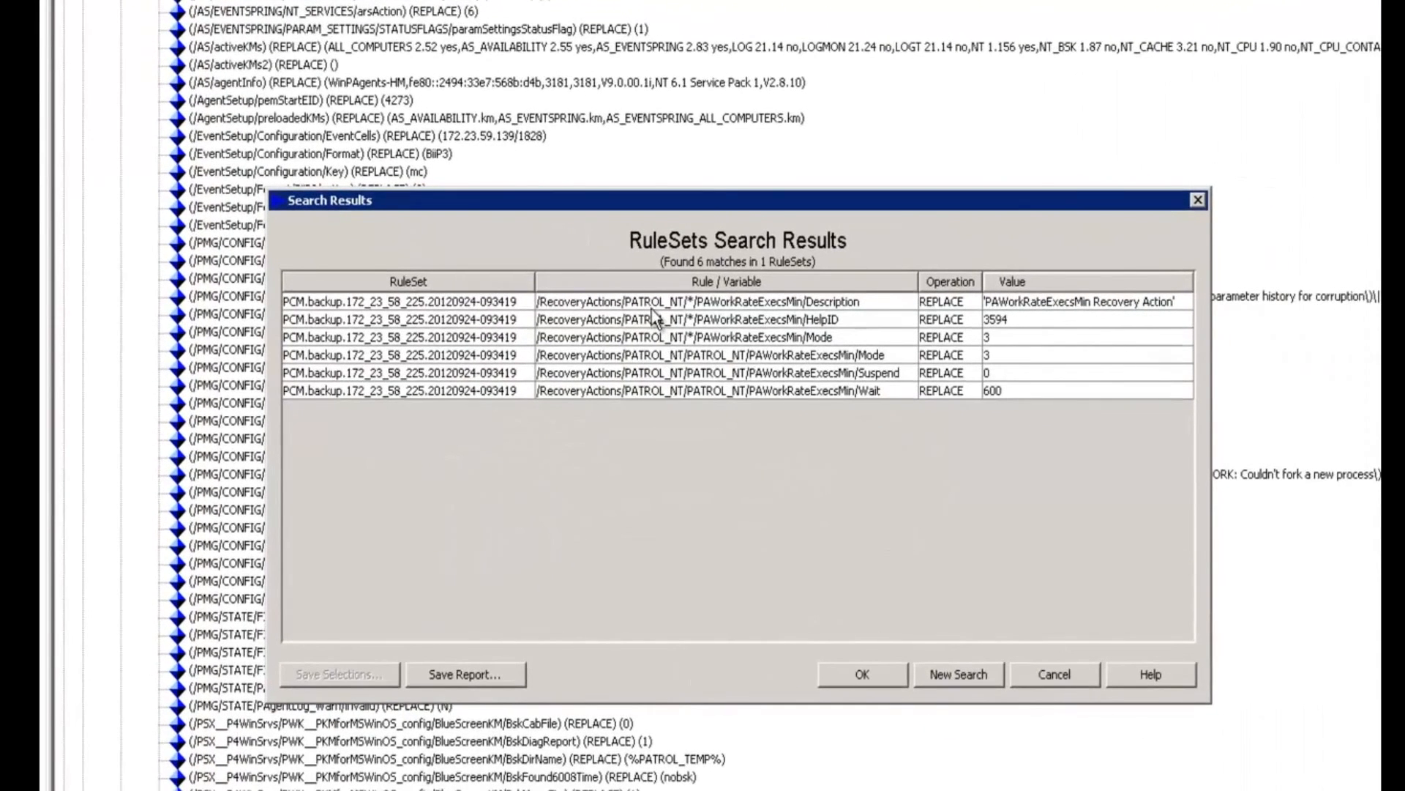